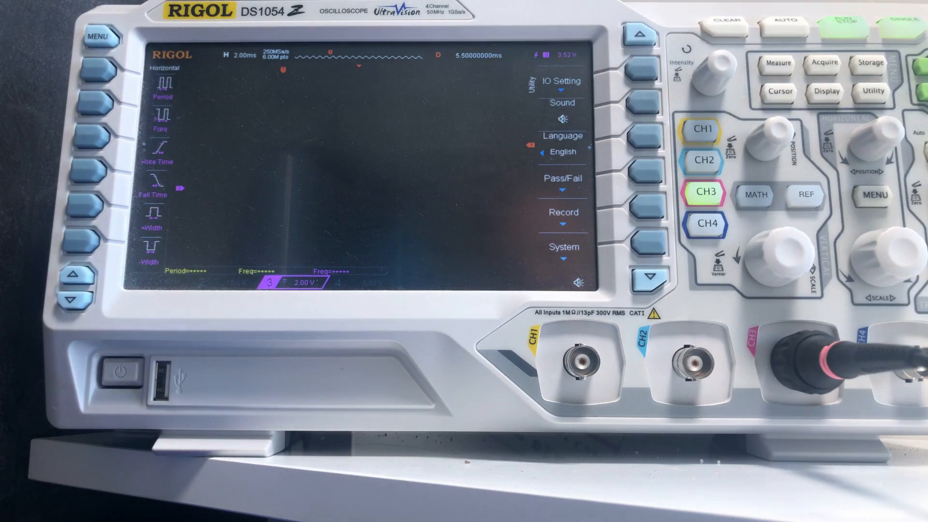
Finish the rectangle sketch, reopen the lid's wall profile, and pick the edge axis for revolving
left_click(844, 28)
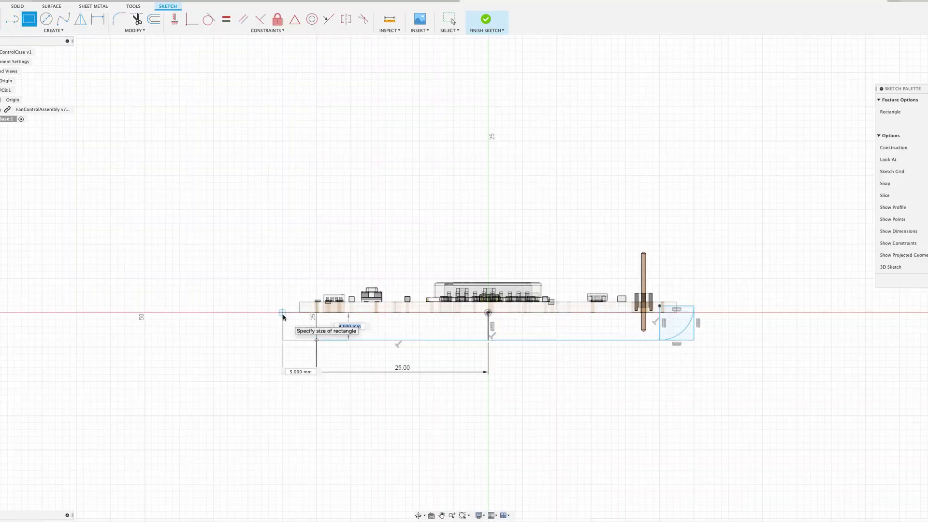
left_click(486, 19)
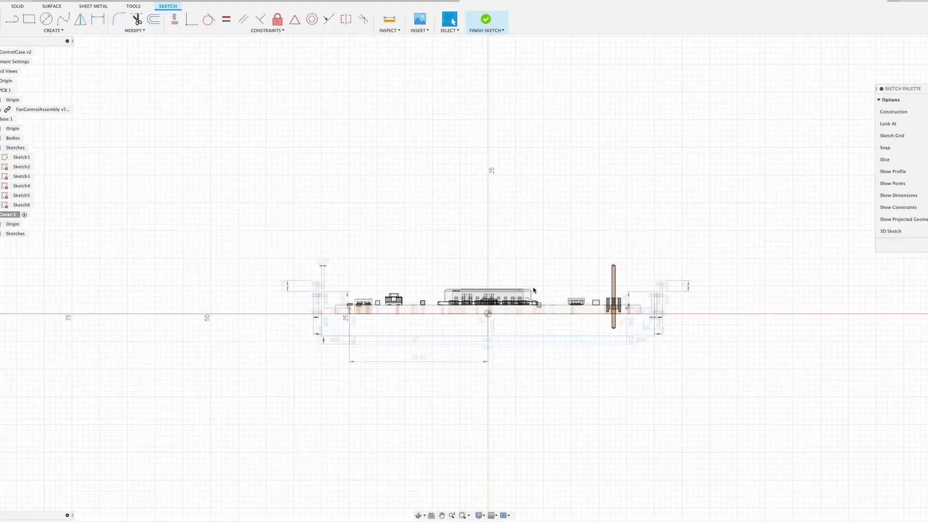
left_click(486, 19)
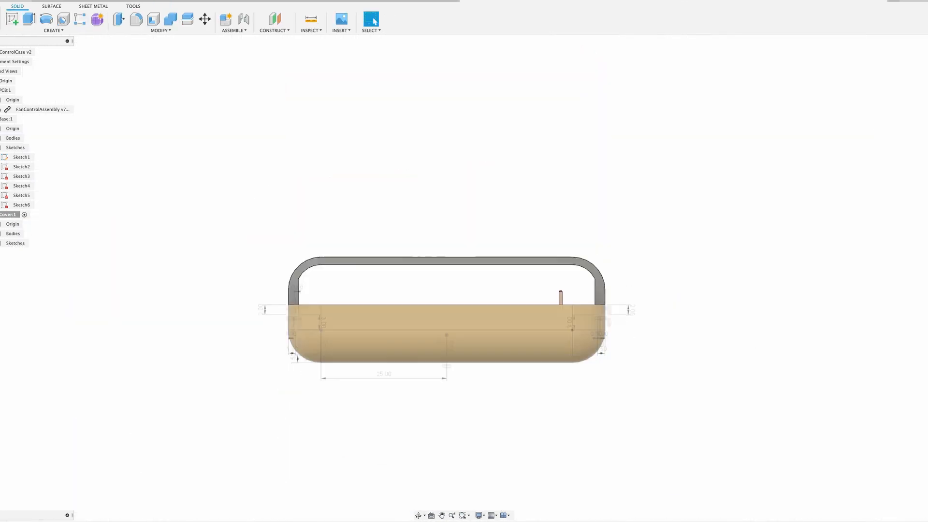
double_click(22, 243)
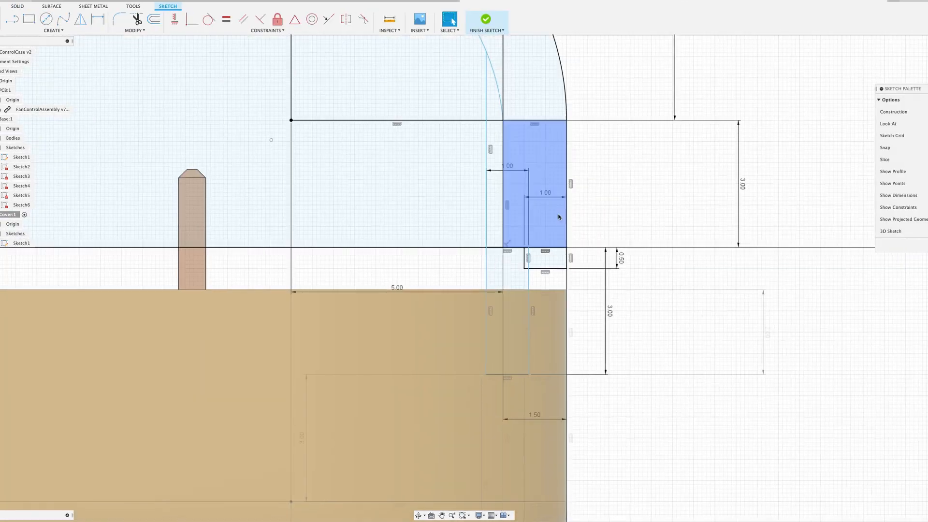
left_click(487, 23)
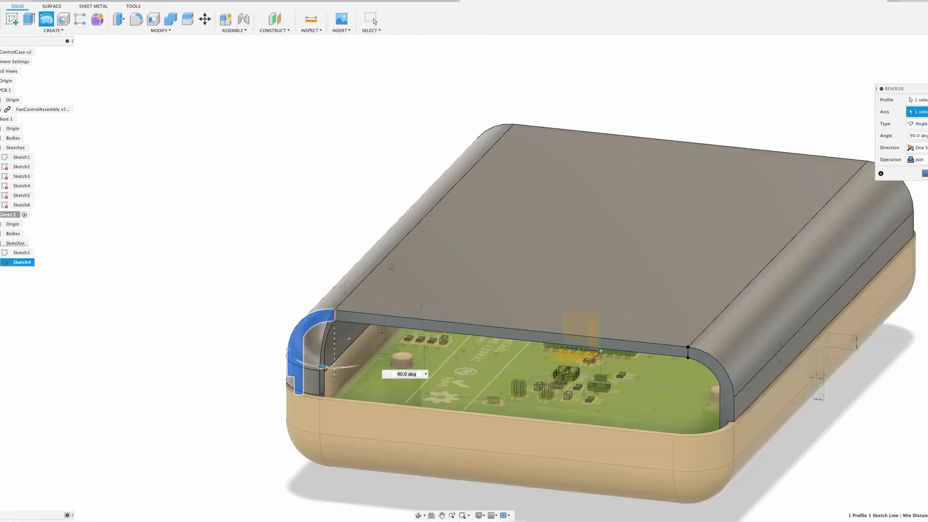